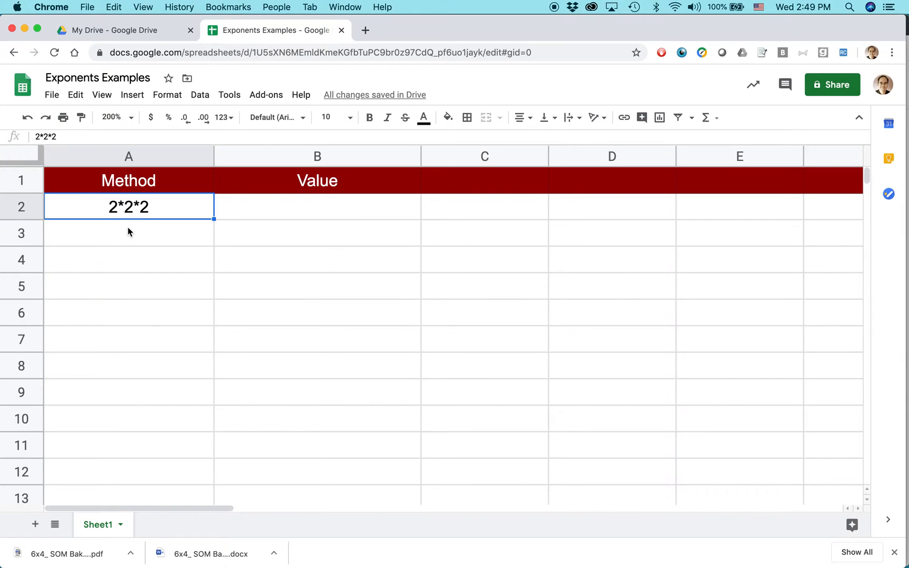
{"action": "mouse_move", "coordinate": [149, 208]}
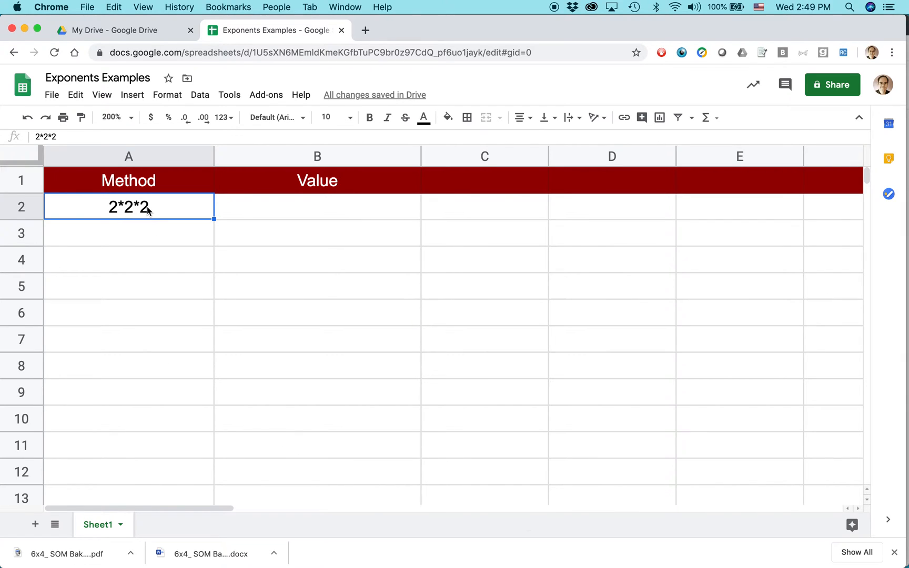
{"action": "mouse_move", "coordinate": [253, 217]}
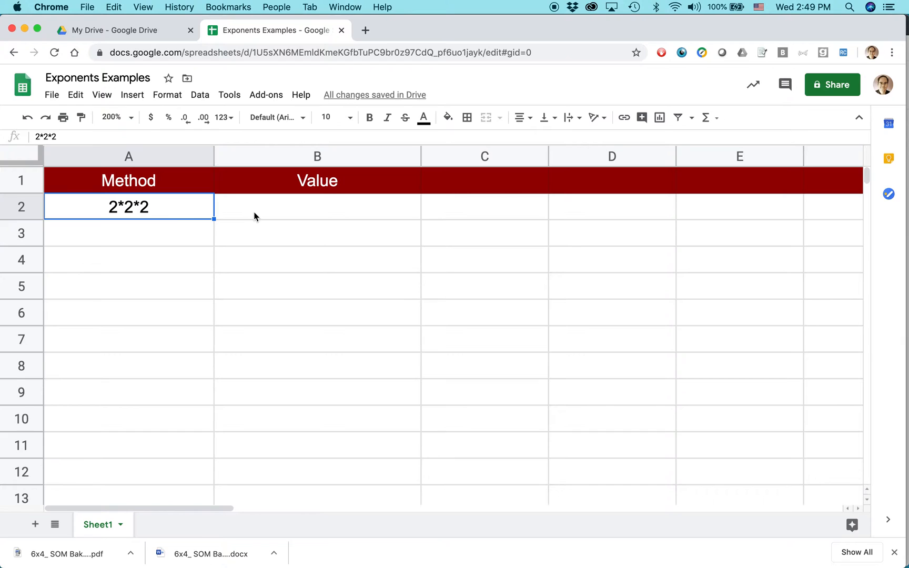
- Enter the formula =2*2*2 in B2 so it returns 8, then recheck its formula
{"action": "left_click", "coordinate": [316, 206]}
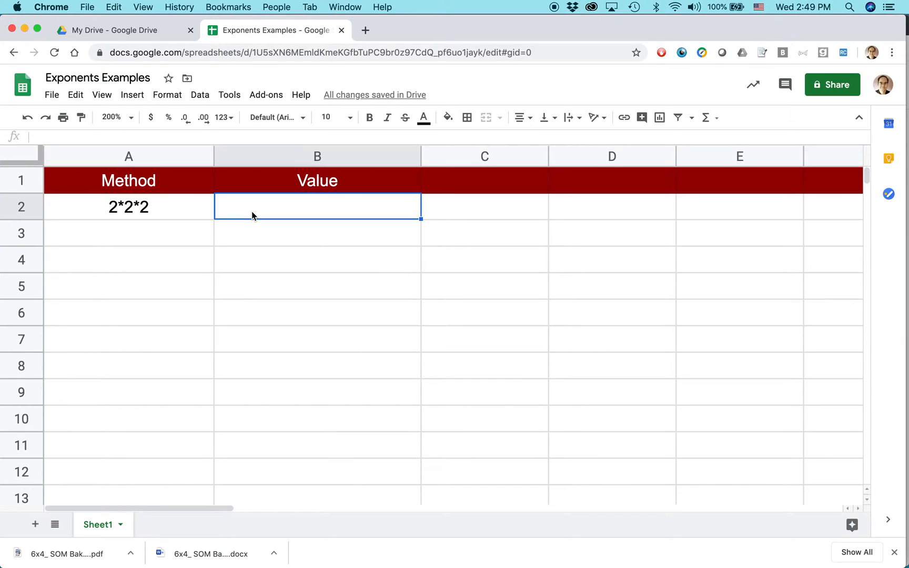
{"action": "type", "text": "="}
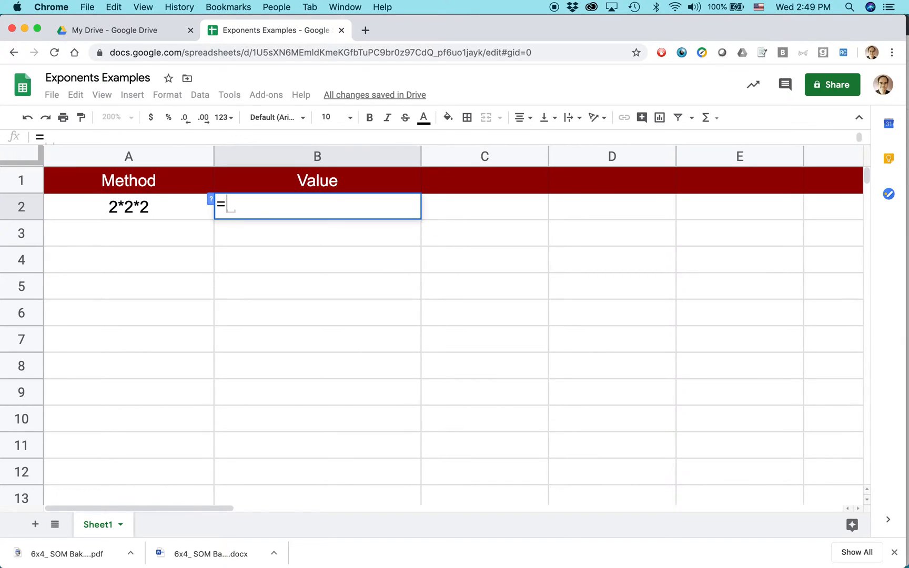
{"action": "type", "text": "2"}
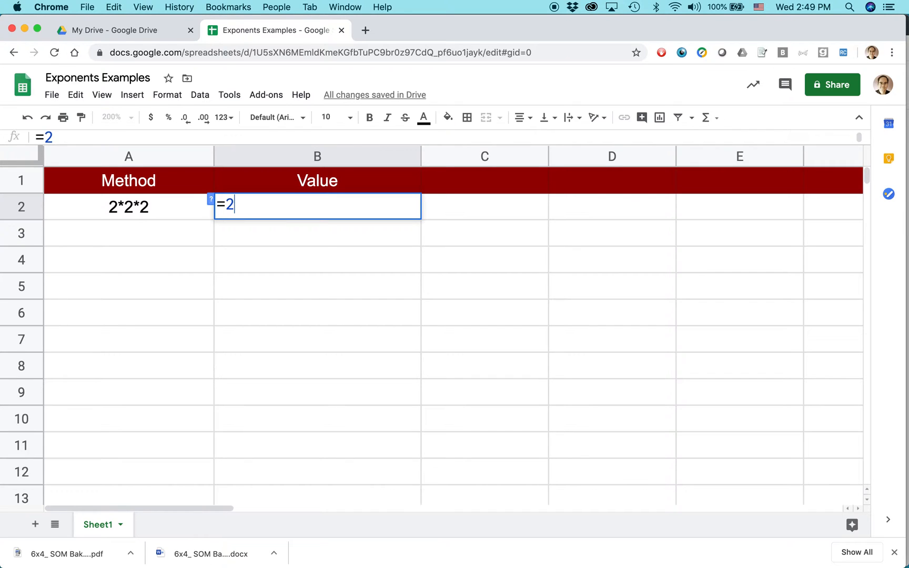
{"action": "type", "text": "*2*2"}
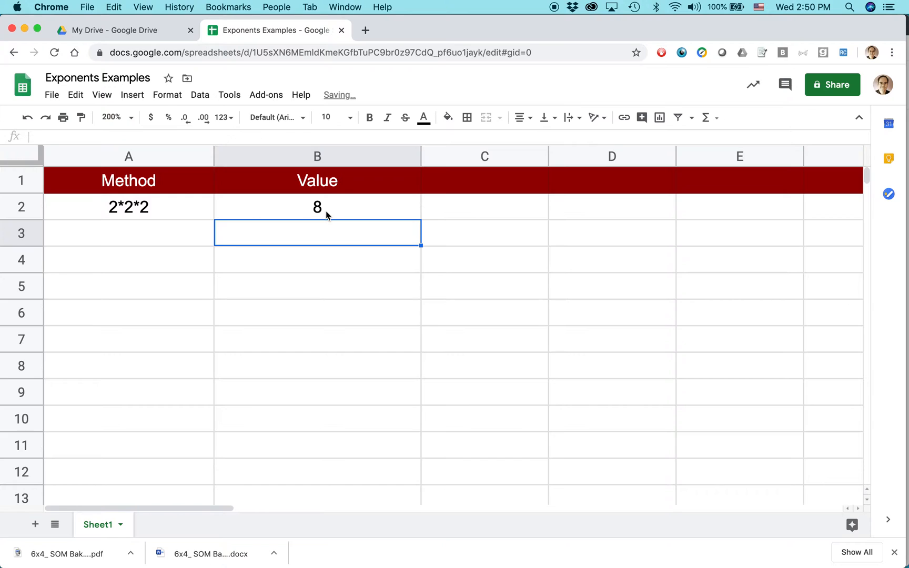
{"action": "left_click", "coordinate": [317, 208]}
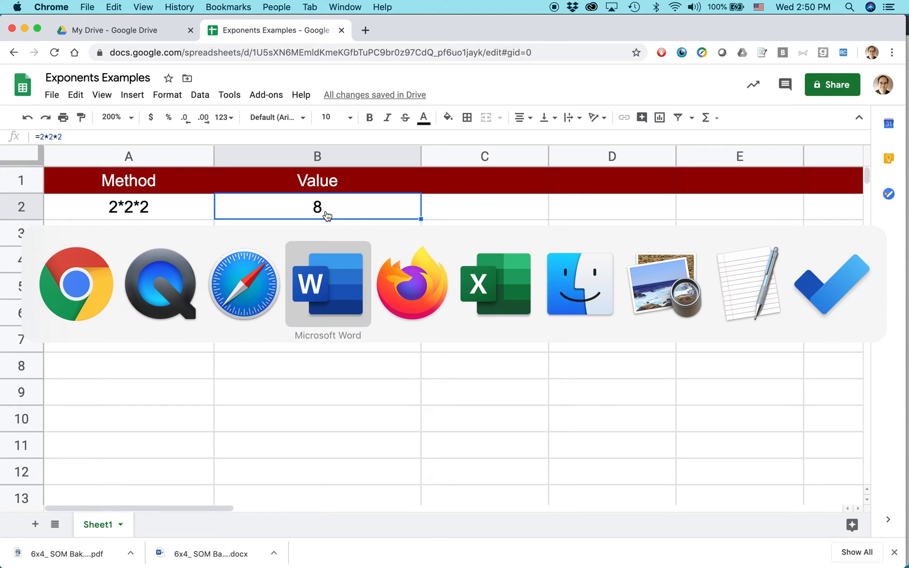
{"action": "left_click", "coordinate": [327, 283]}
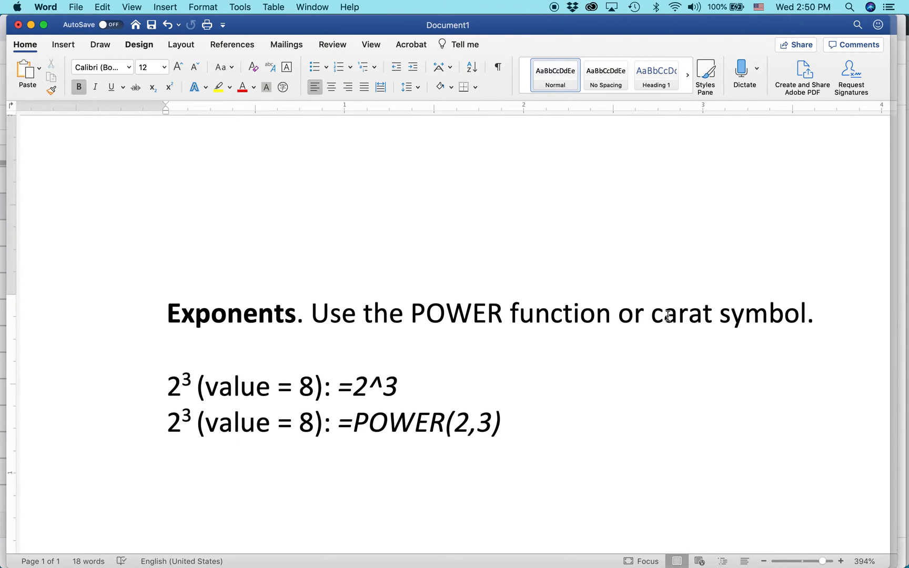
{"action": "double_click", "coordinate": [684, 314]}
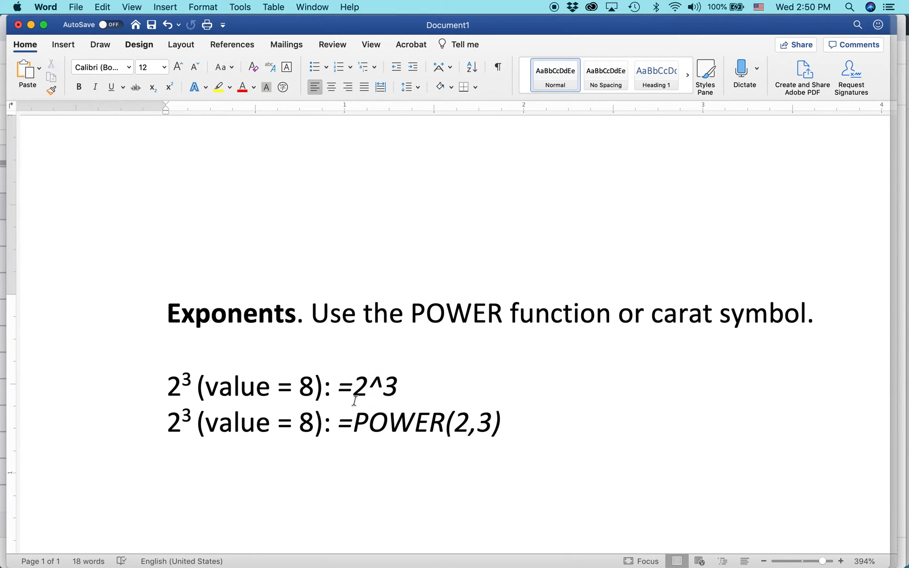
{"action": "double_click", "coordinate": [367, 386]}
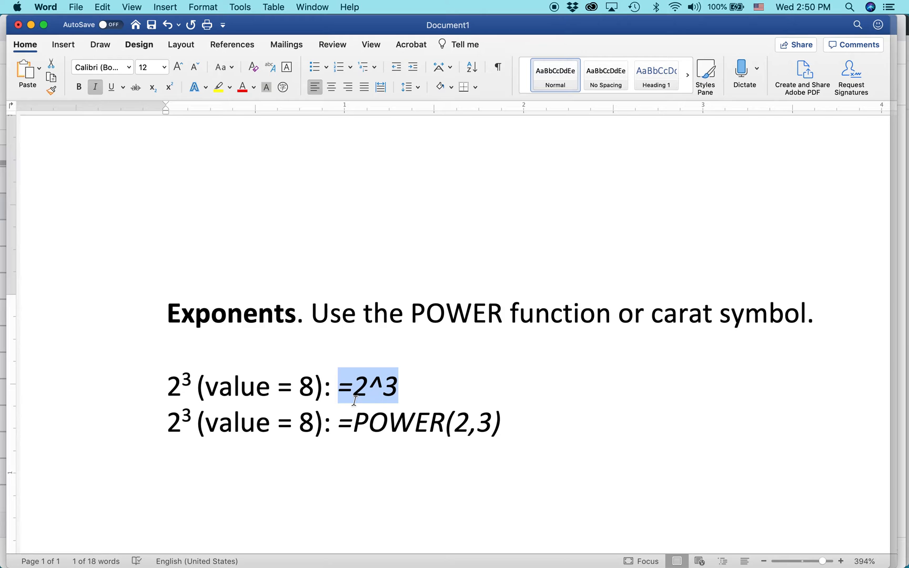
{"action": "mouse_move", "coordinate": [355, 405]}
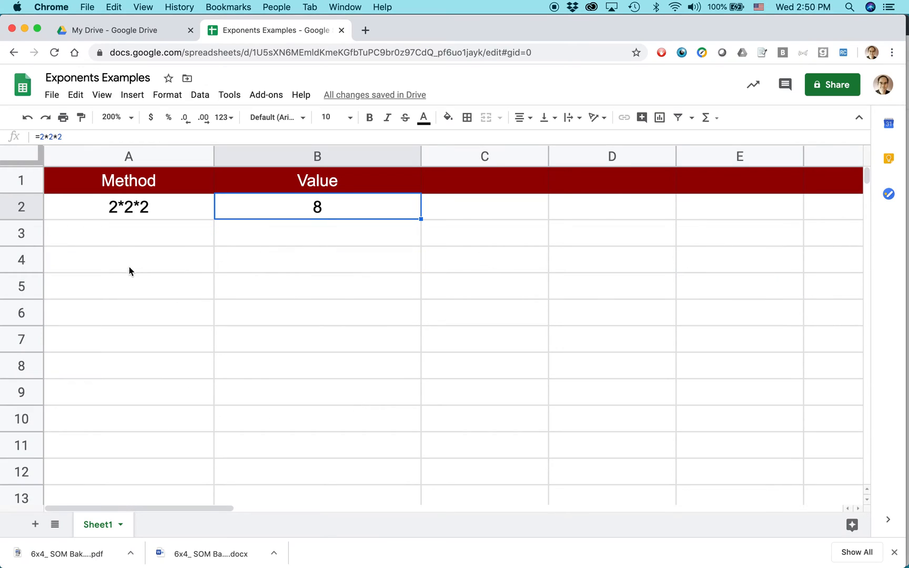
- Label A3 with 2^3, enter =2^3 in B3, and select the =POWER(2,3) example in the notes
{"action": "left_click", "coordinate": [129, 232]}
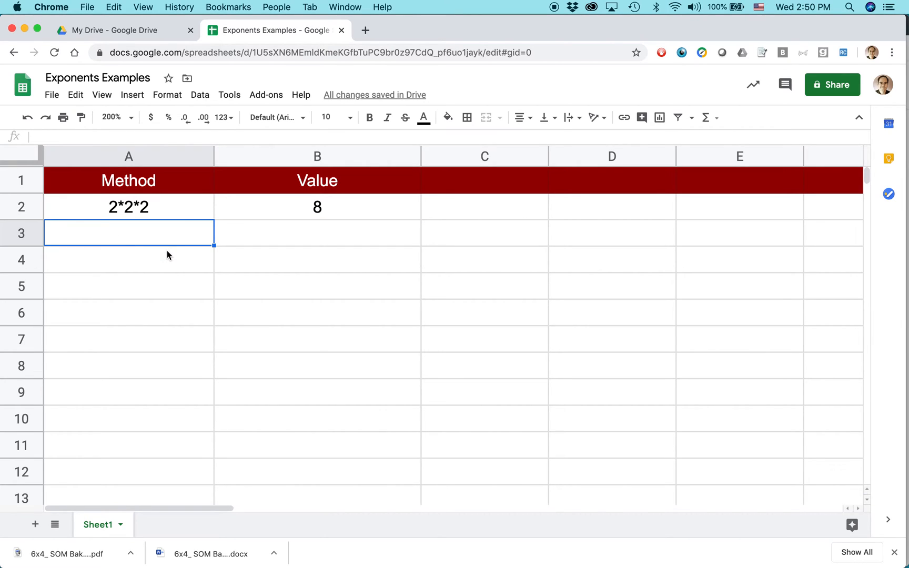
{"action": "type", "text": "2^3"}
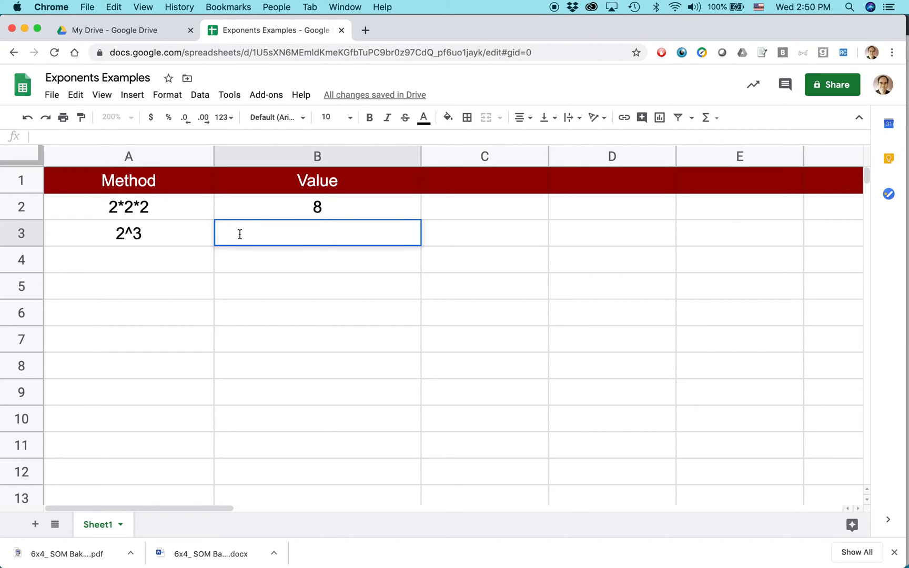
{"action": "type", "text": "="}
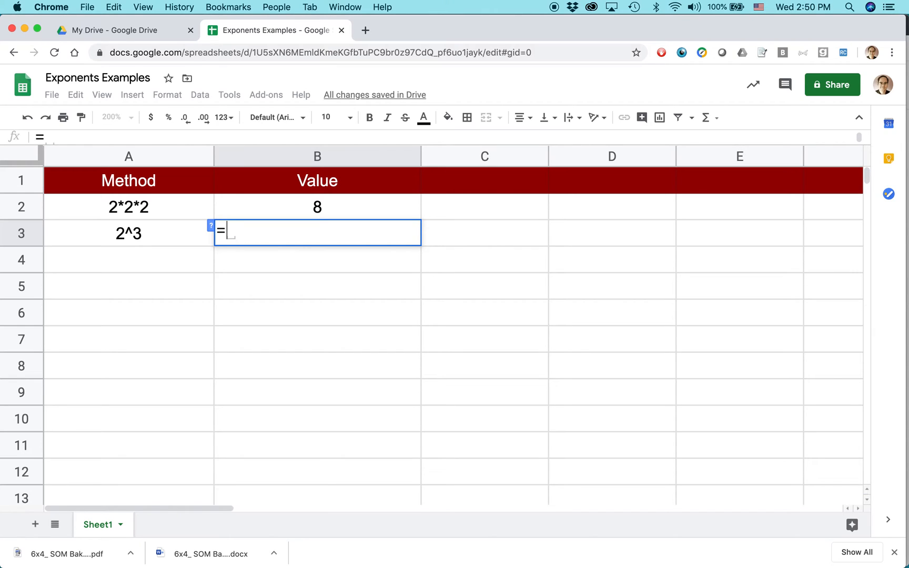
{"action": "type", "text": "2^3"}
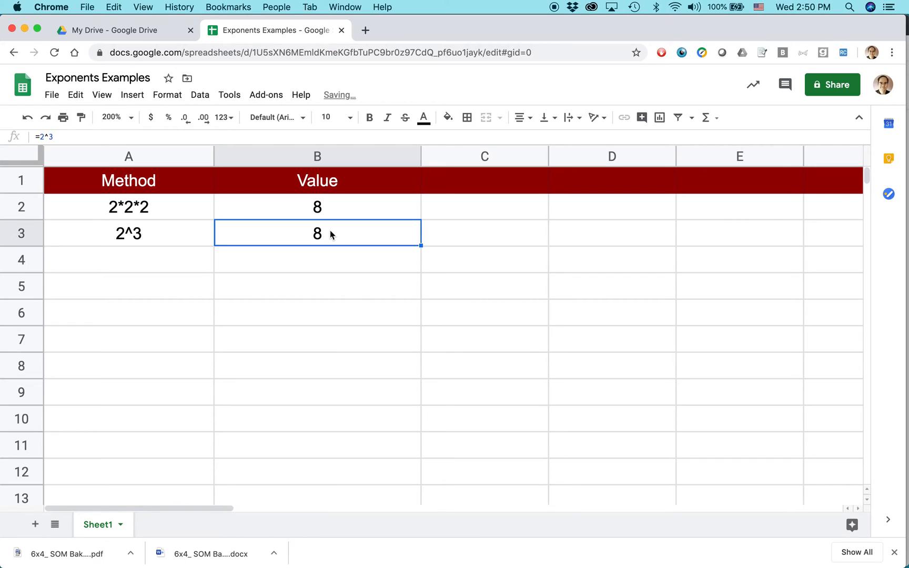
{"action": "mouse_move", "coordinate": [327, 243]}
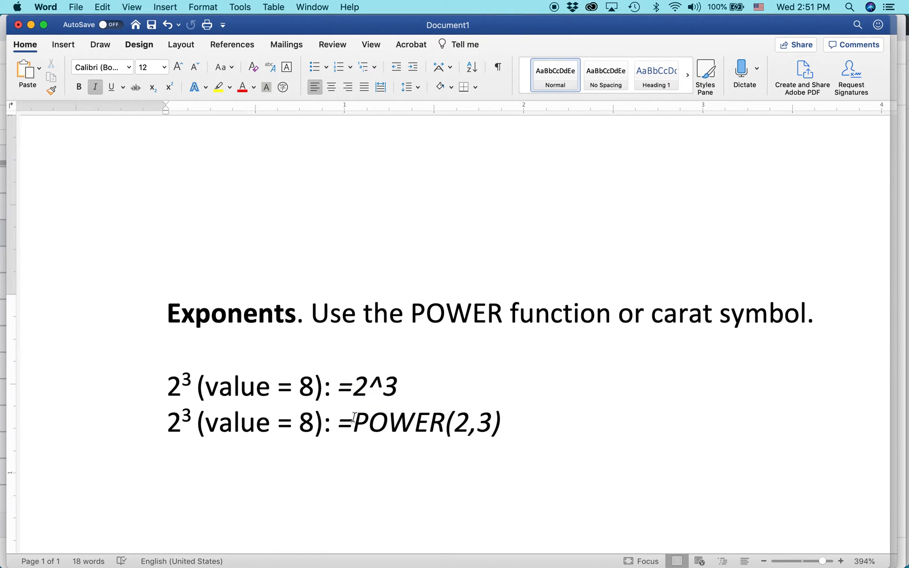
{"action": "left_click_drag", "start_coordinate": [338, 421], "coordinate": [499, 421]}
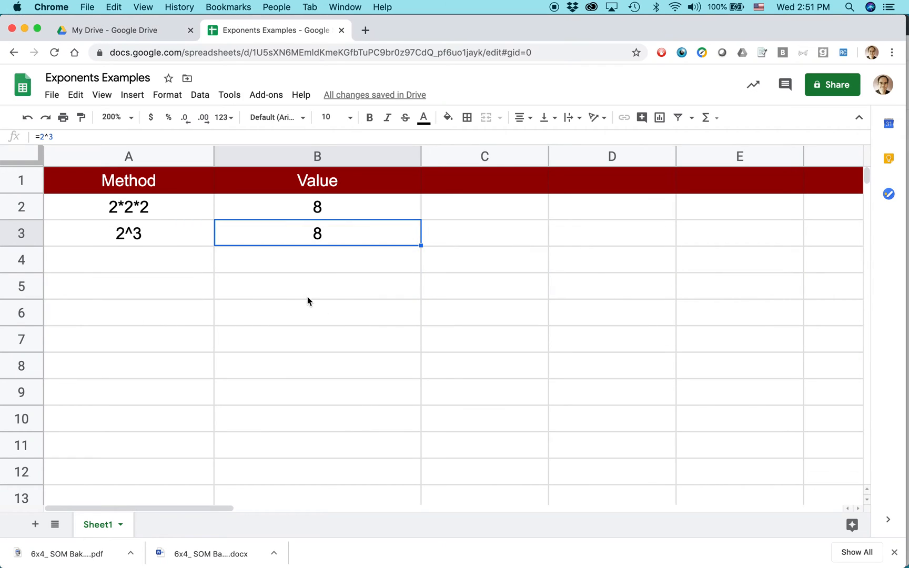
- Enter POWER(2,3) as the third method label in cell A4
{"action": "left_click", "coordinate": [128, 259]}
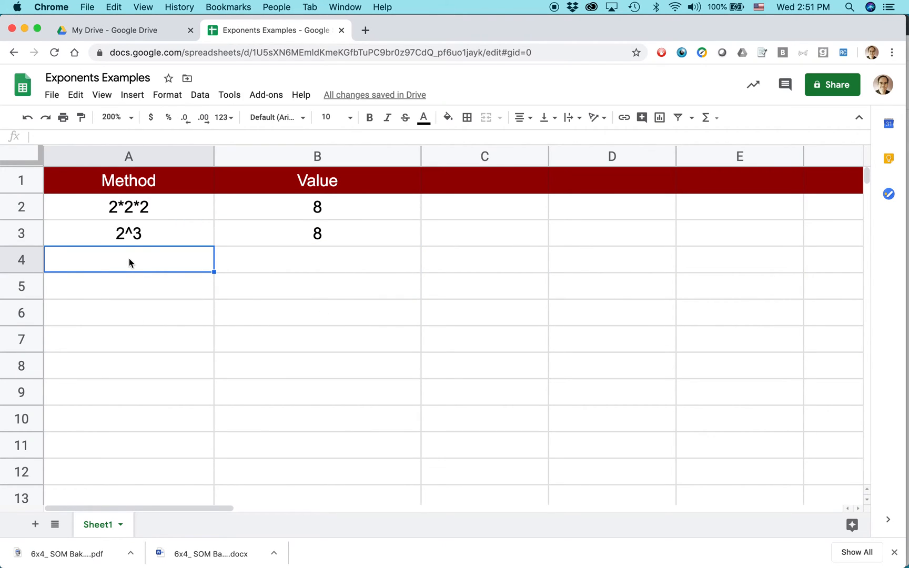
{"action": "type", "text": "POWER()"}
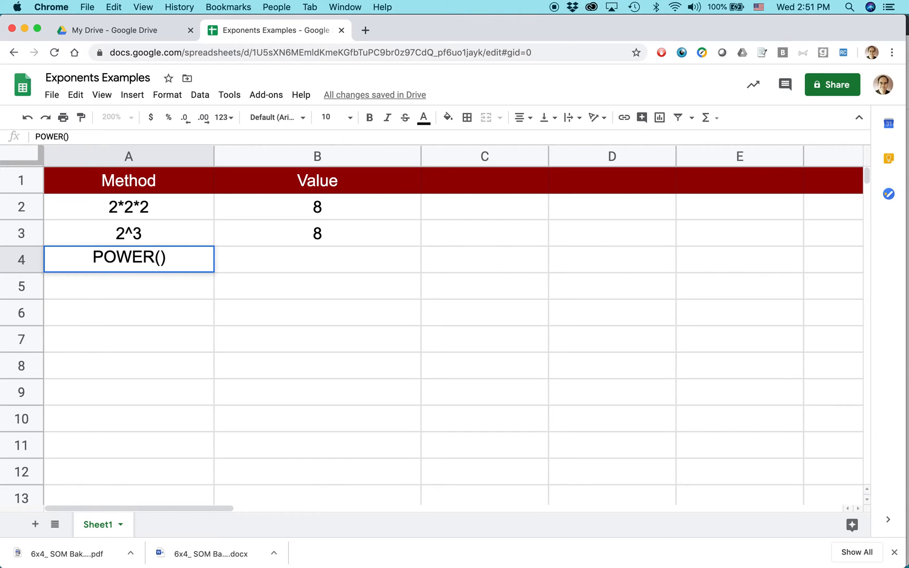
{"action": "type", "text": "2,"}
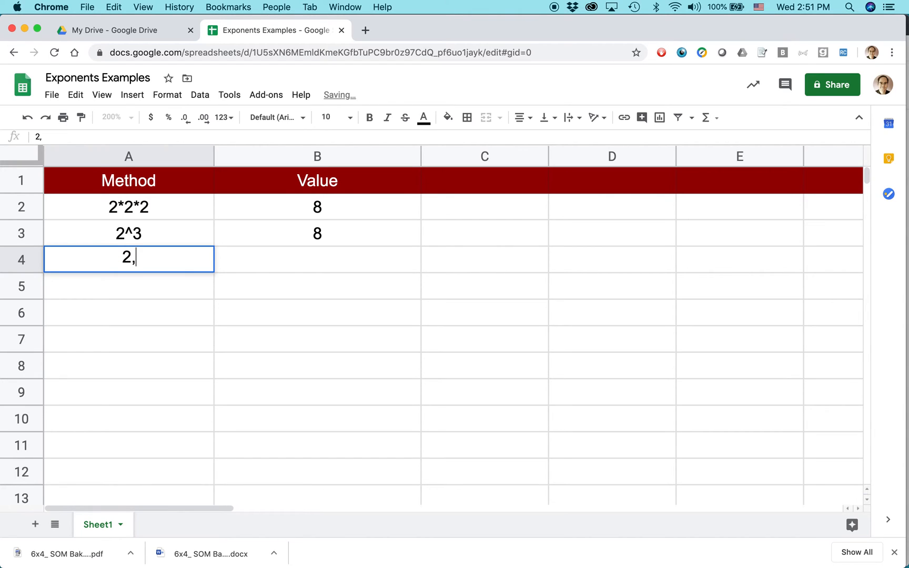
{"action": "type", "text": "POWER"}
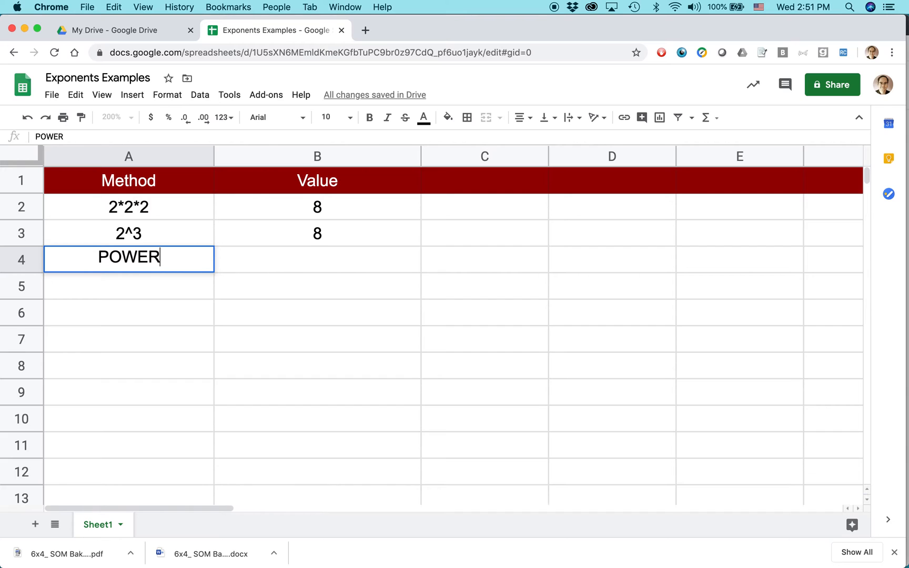
{"action": "type", "text": "(2,3)"}
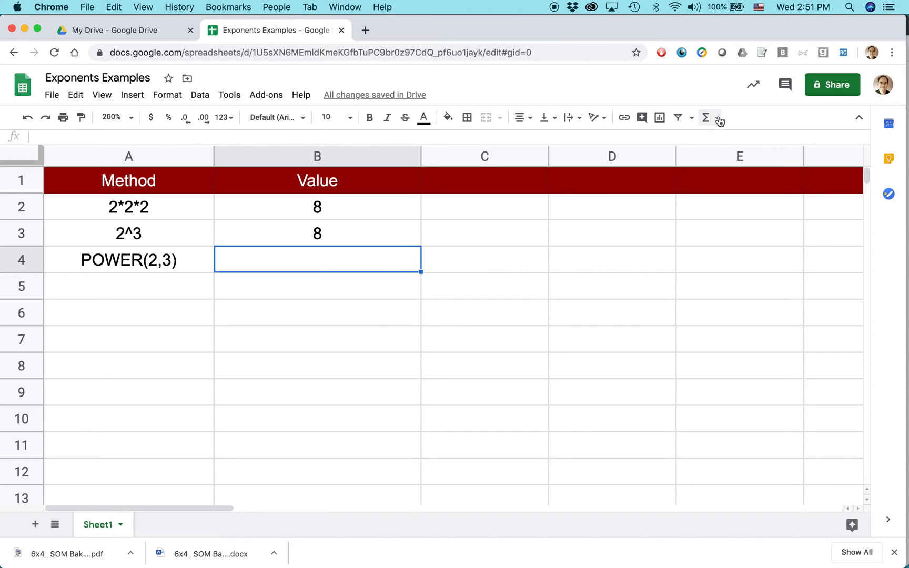
{"action": "mouse_move", "coordinate": [706, 118]}
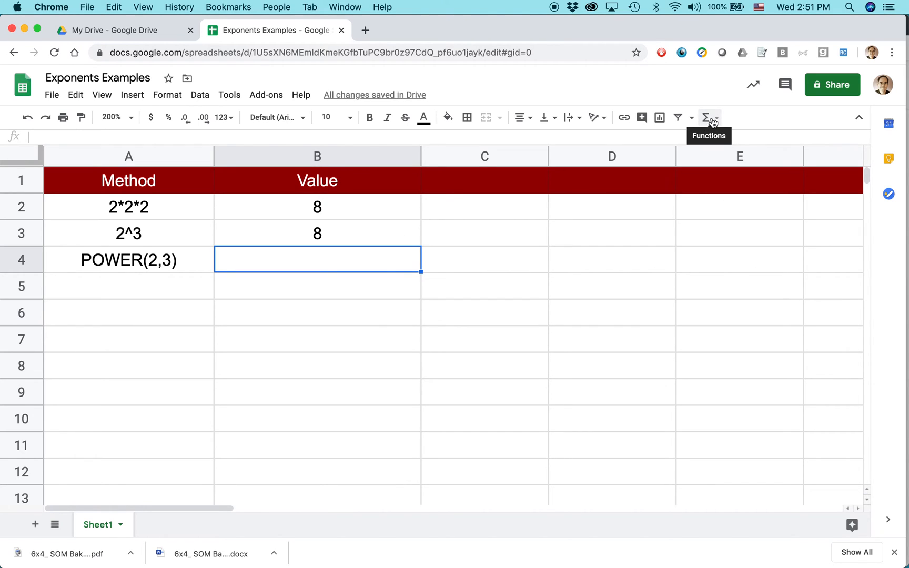
{"action": "mouse_move", "coordinate": [718, 122]}
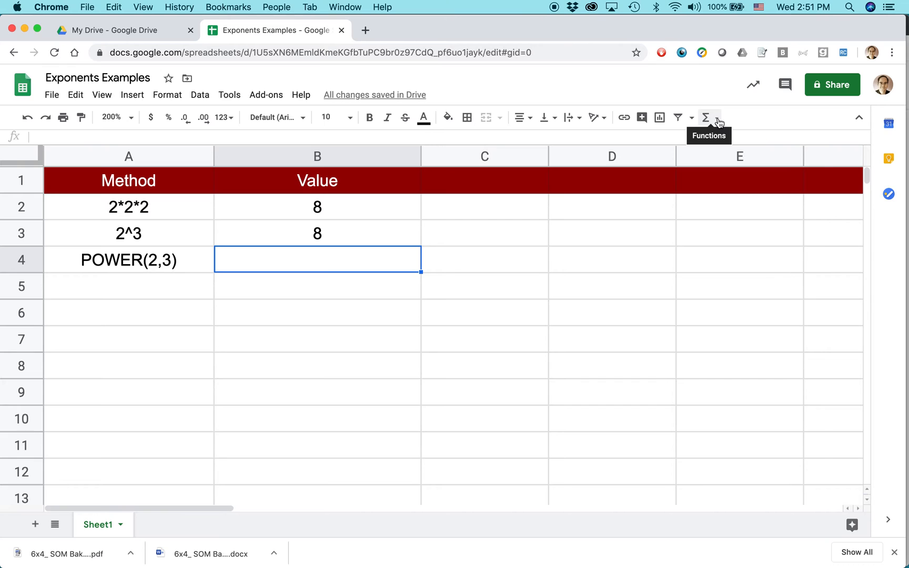
{"action": "left_click", "coordinate": [706, 116]}
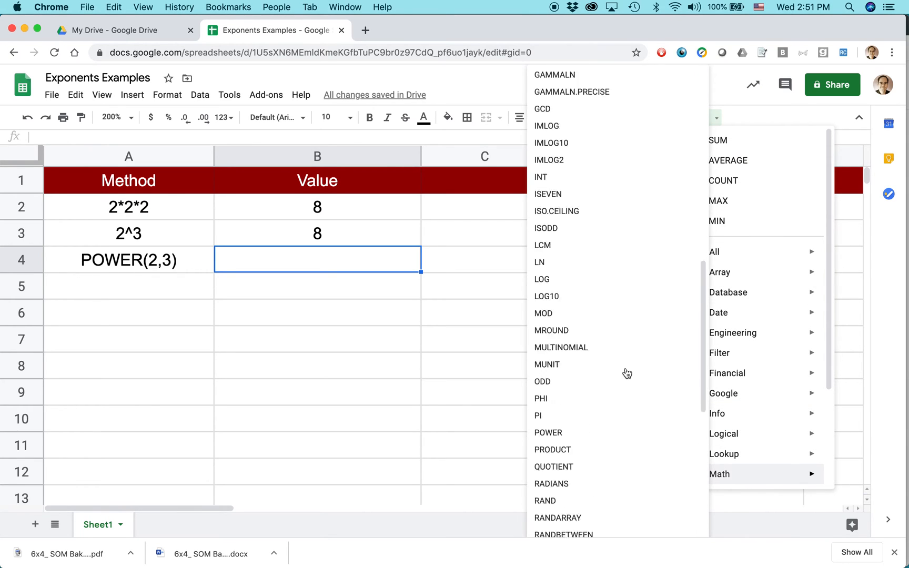
- Insert the POWER function into B4 with arguments 2,3 so it returns 8
{"action": "scroll", "scroll_direction": "down", "scroll_amount": 3}
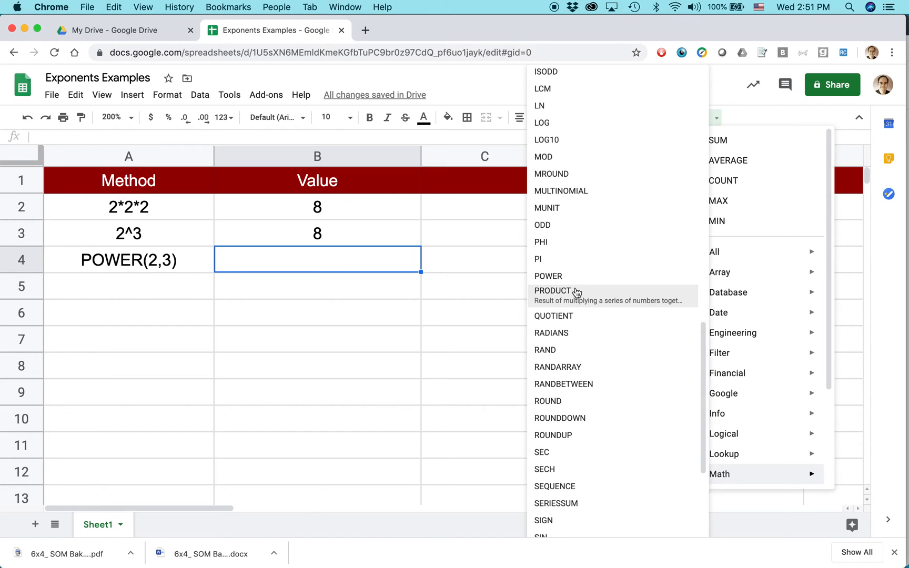
{"action": "left_click", "coordinate": [547, 276]}
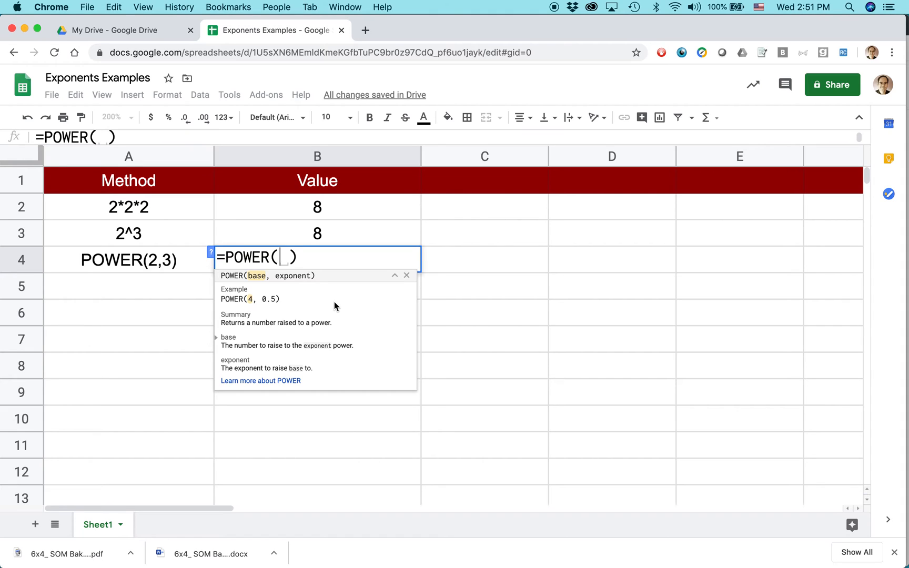
{"action": "type", "text": "2,3"}
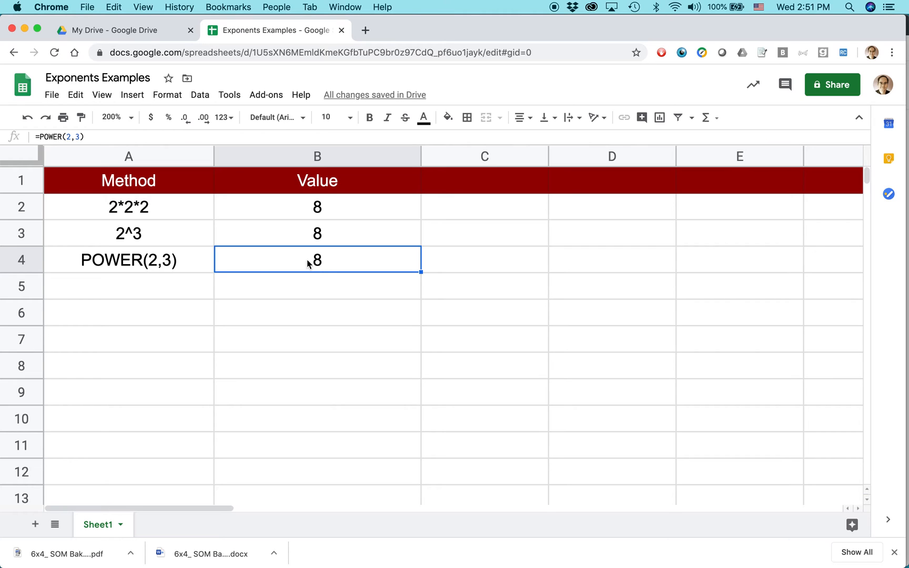
{"action": "left_click", "coordinate": [128, 233]}
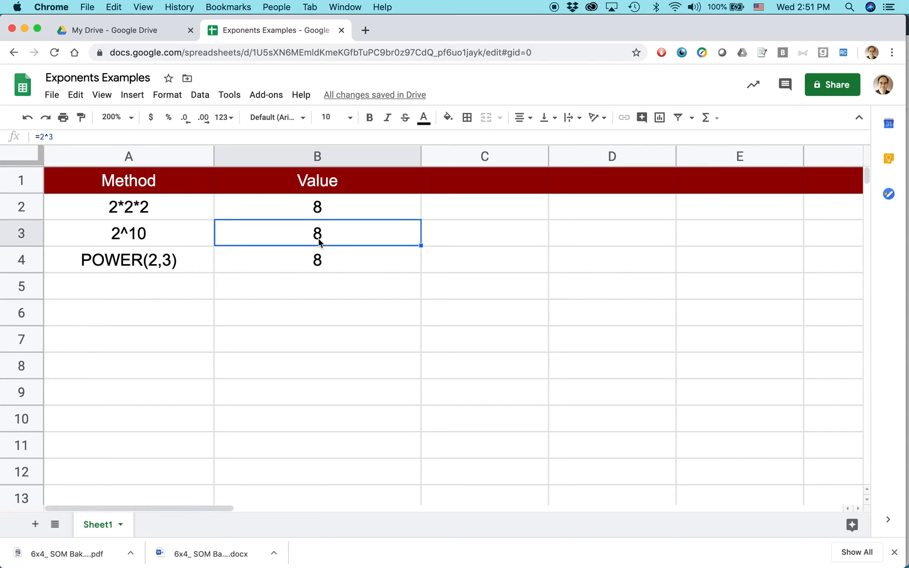
- Edit the formulas so row 3 computes 2^10 = 1024 and POWER uses exponent 8, giving 256
{"action": "double_click", "coordinate": [317, 233]}
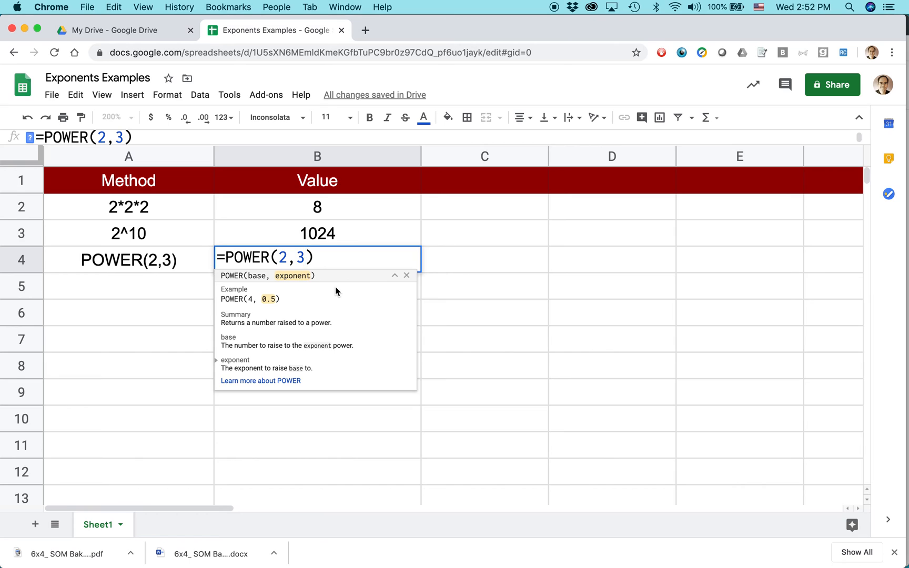
{"action": "type", "text": "8"}
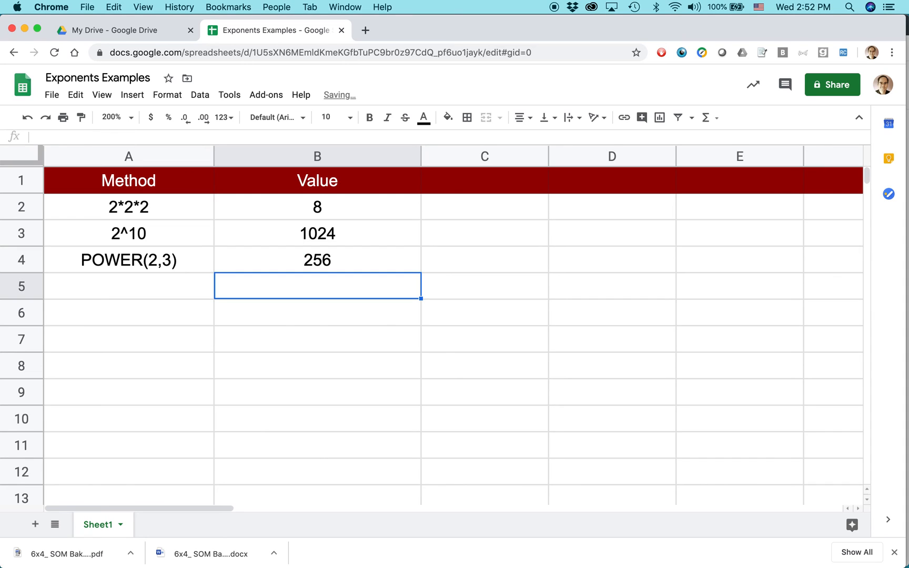
{"action": "mouse_move", "coordinate": [398, 395]}
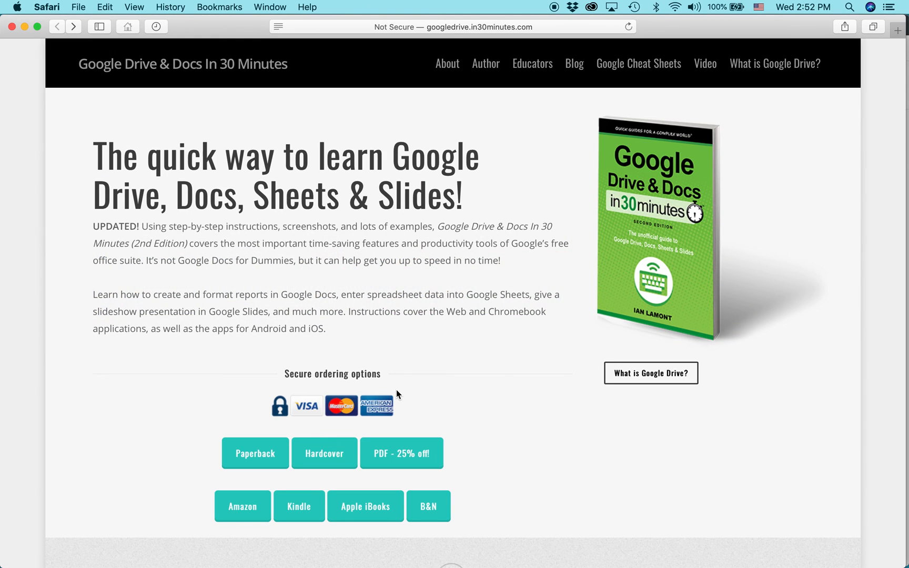
{"action": "mouse_move", "coordinate": [582, 321]}
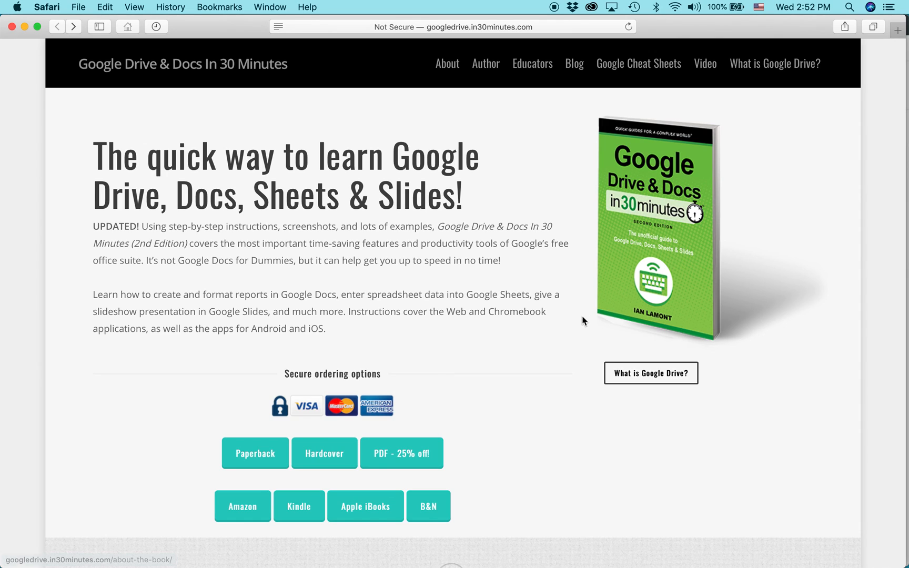